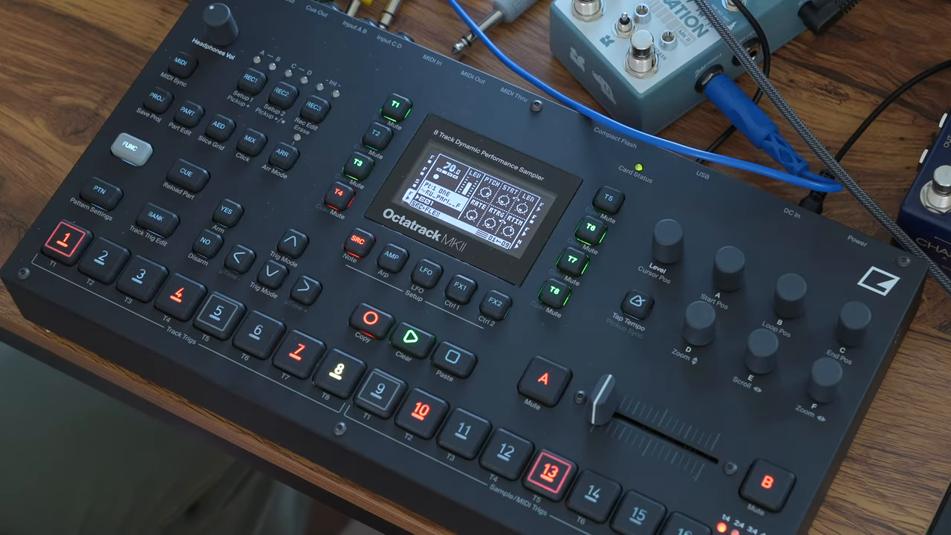
{"action": "left_click", "coordinate": [65, 240]}
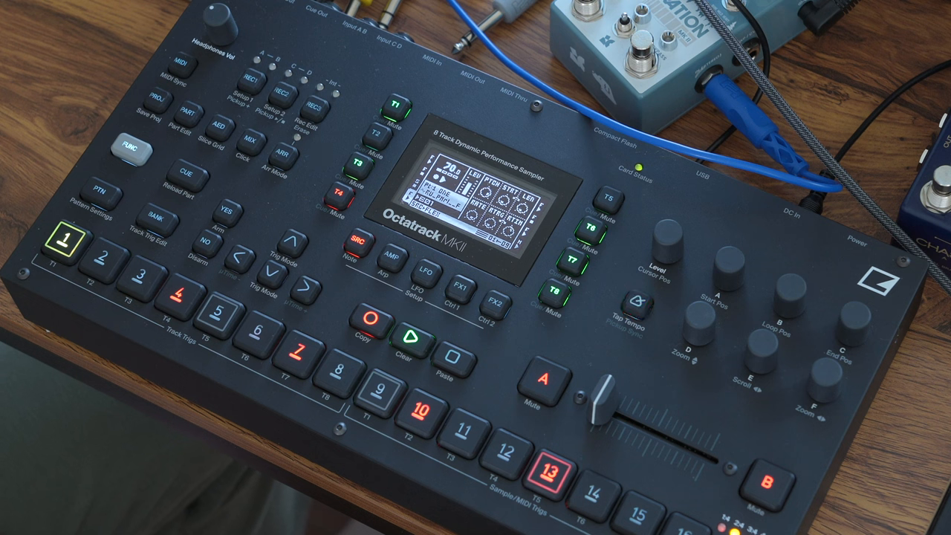